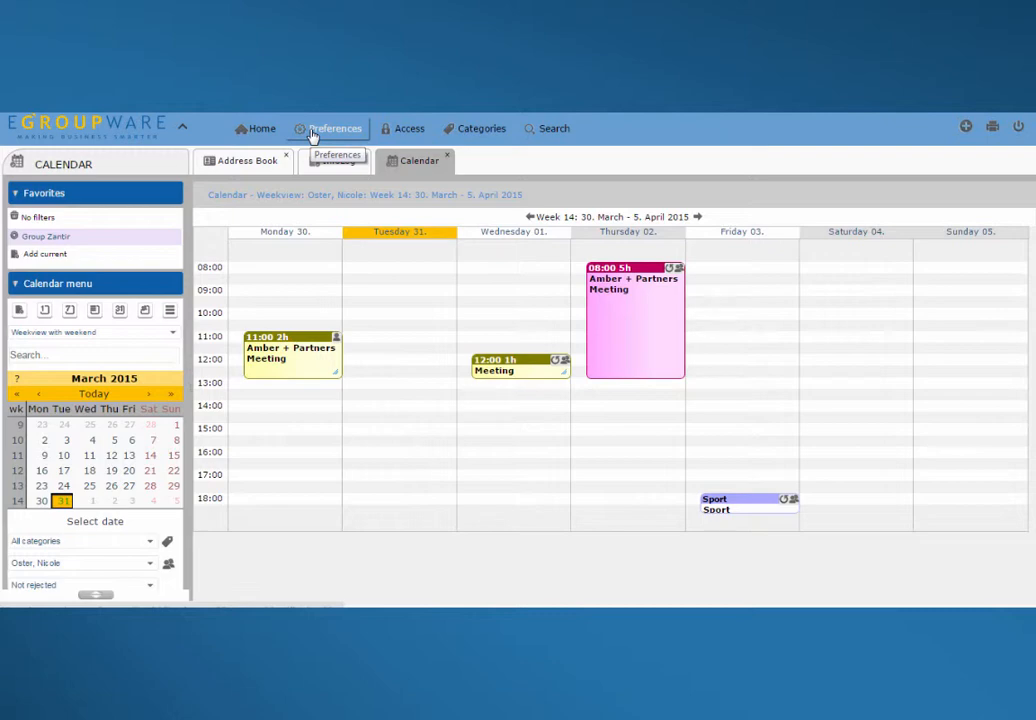
- Bring up the Calendar preferences window from the week view
left_click(336, 128)
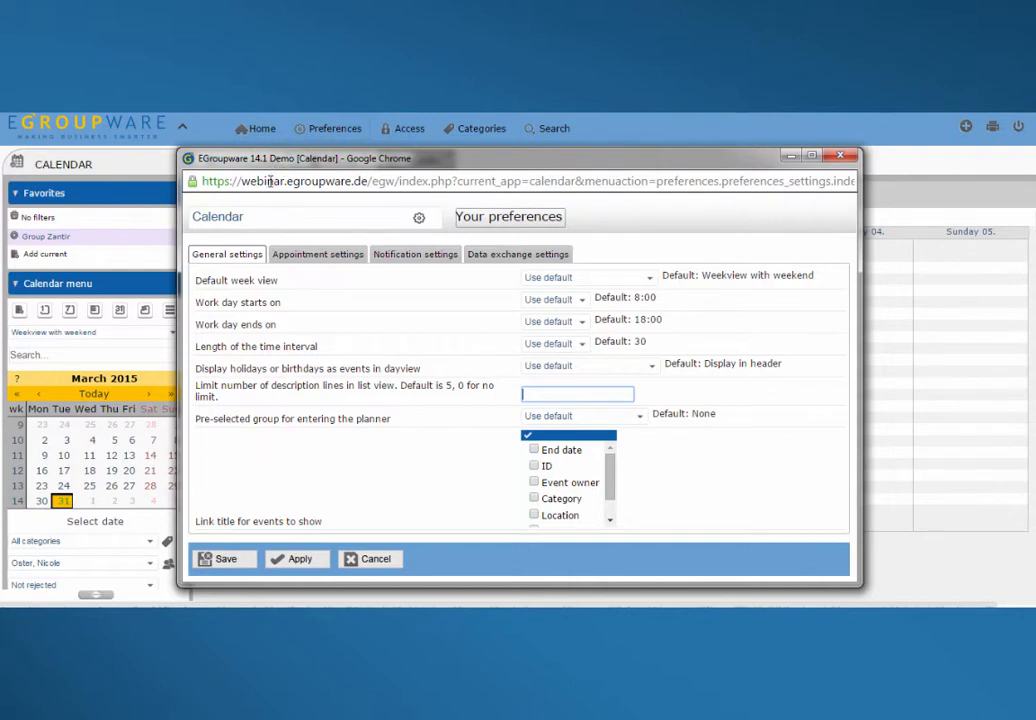
mouse_move(334, 128)
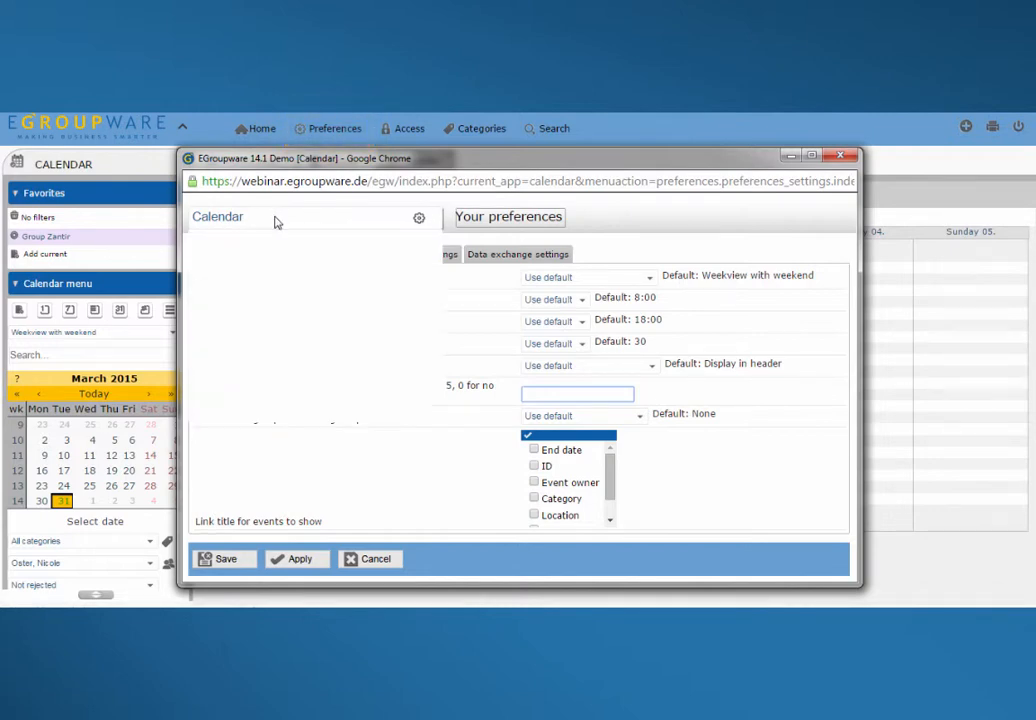
- Switch the preferences application to 'CalDAV, CardDAV and GroupDAV server' and view the sync-day options
left_click(216, 216)
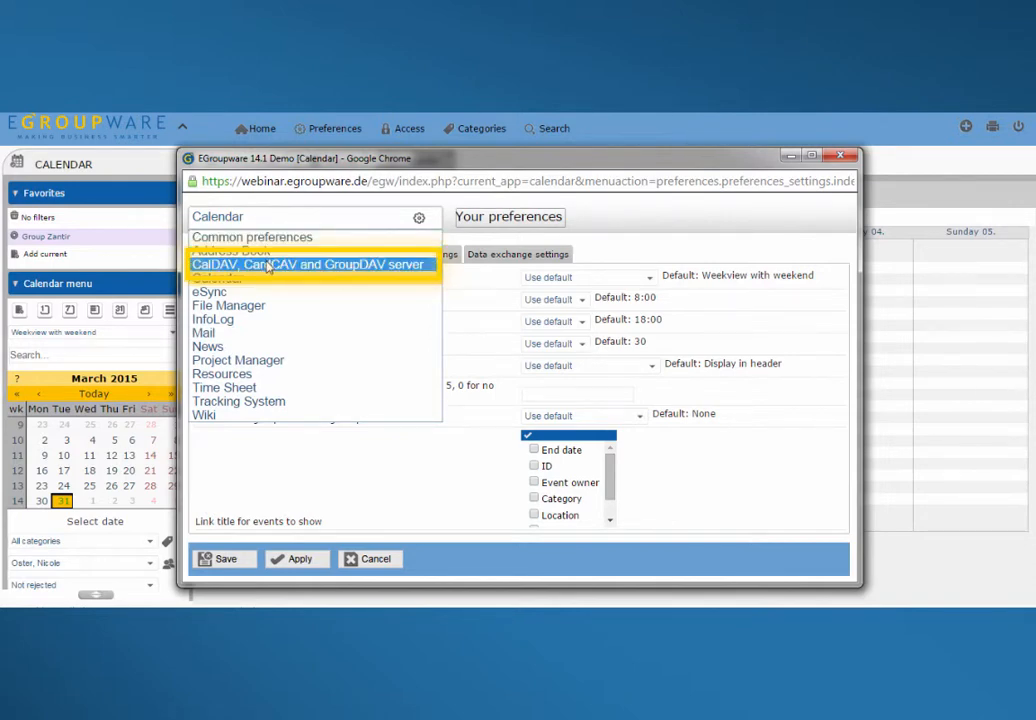
left_click(308, 264)
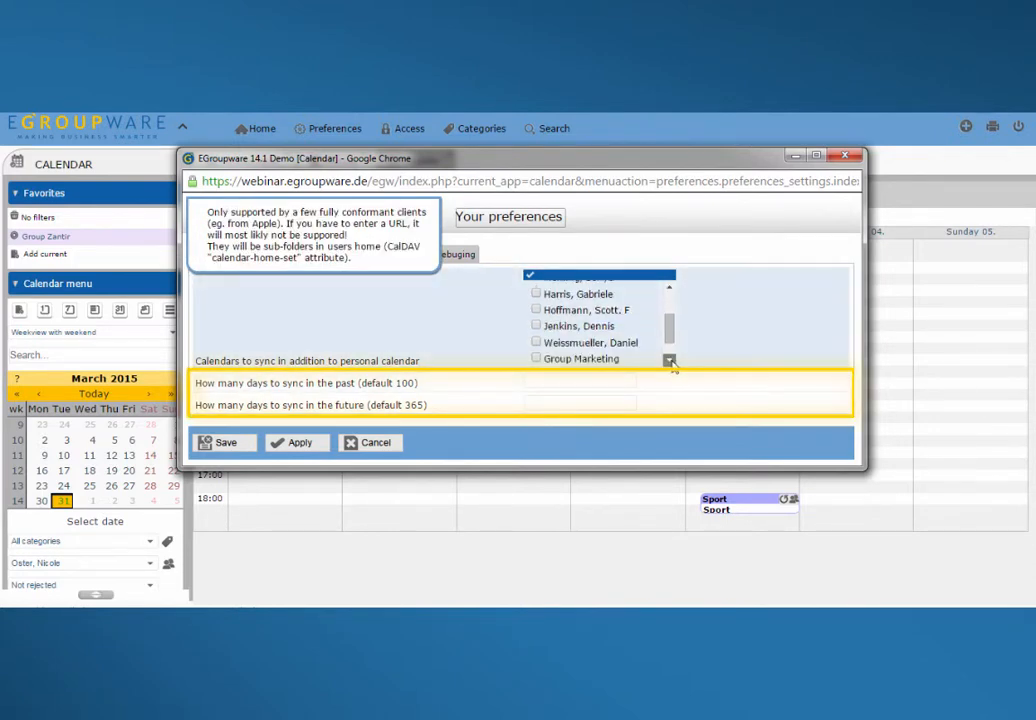
scroll("down", 3)
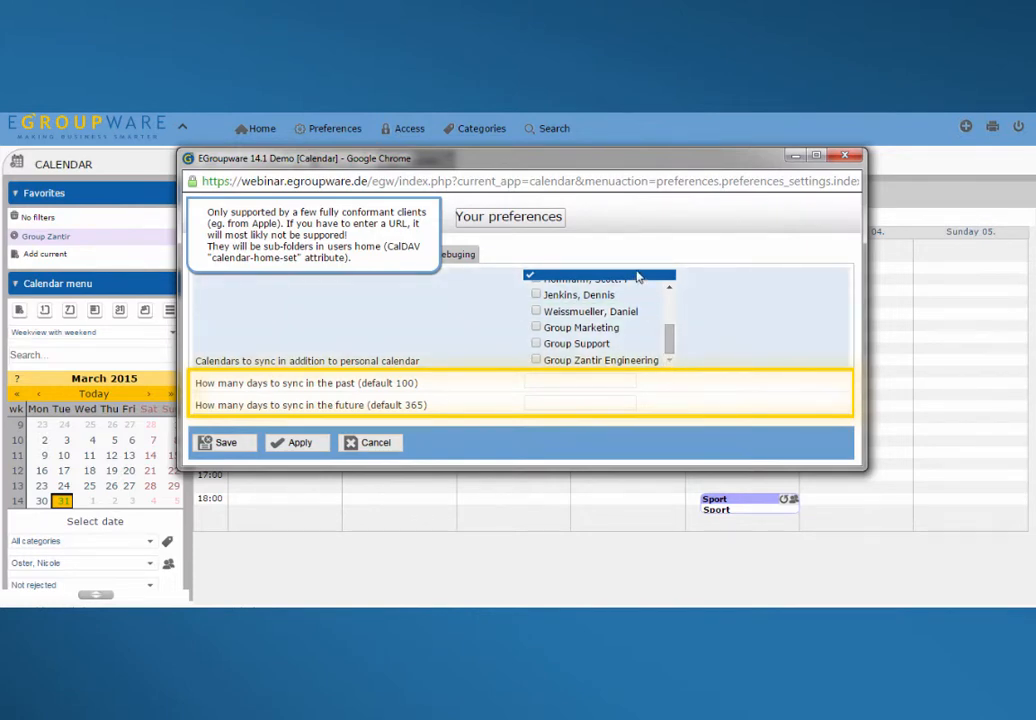
mouse_move(366, 290)
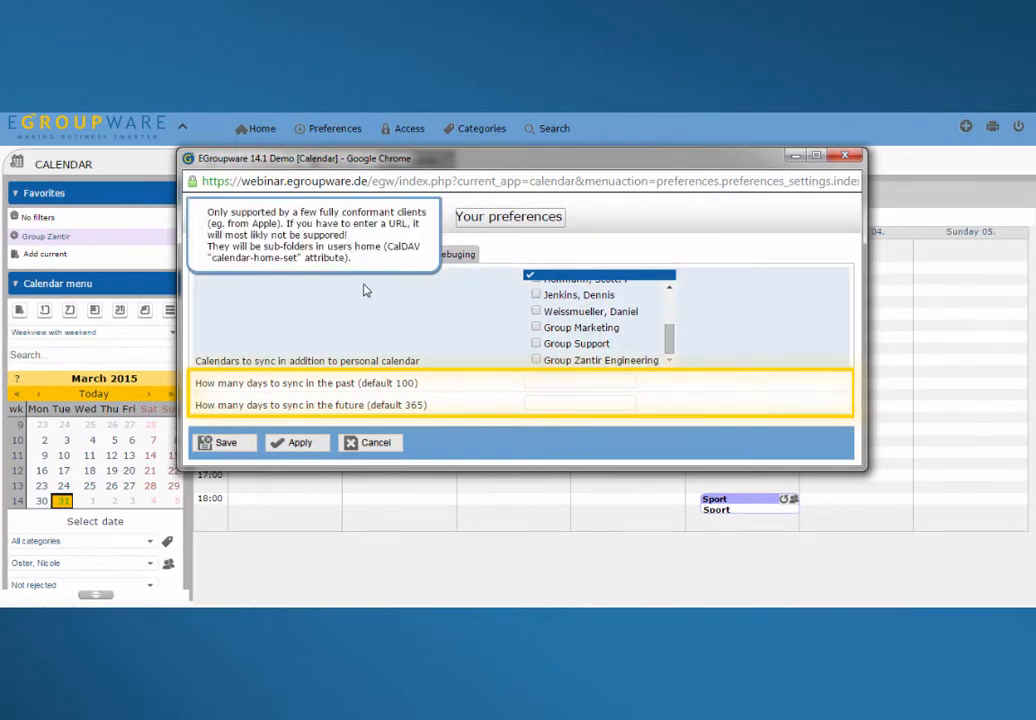
mouse_move(320, 294)
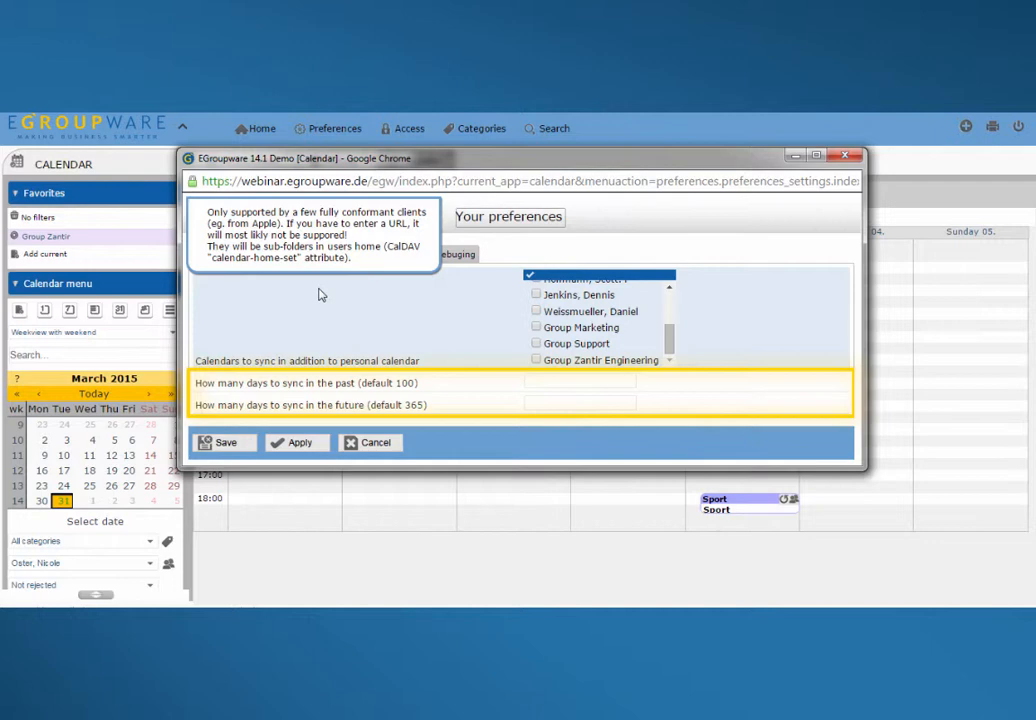
mouse_move(304, 316)
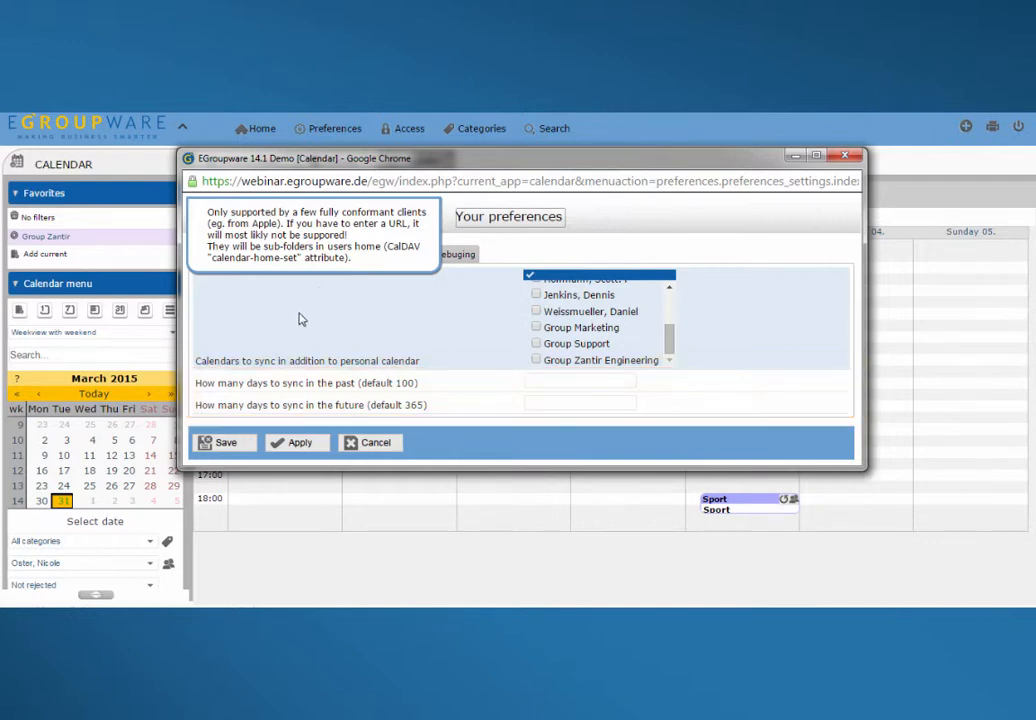
left_click(288, 252)
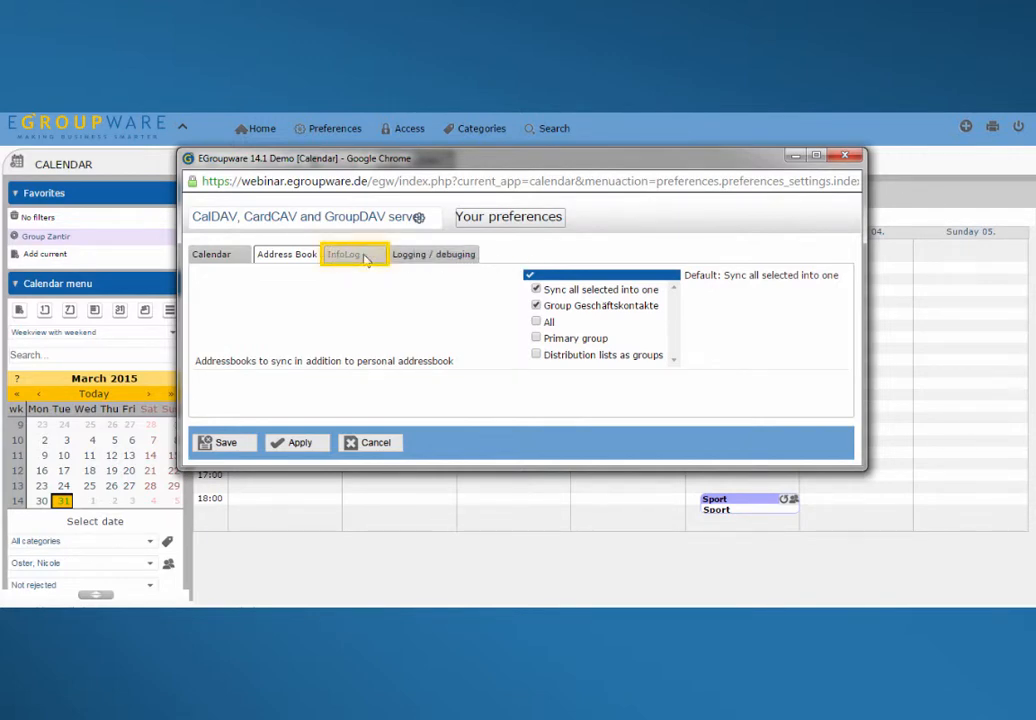
left_click(348, 254)
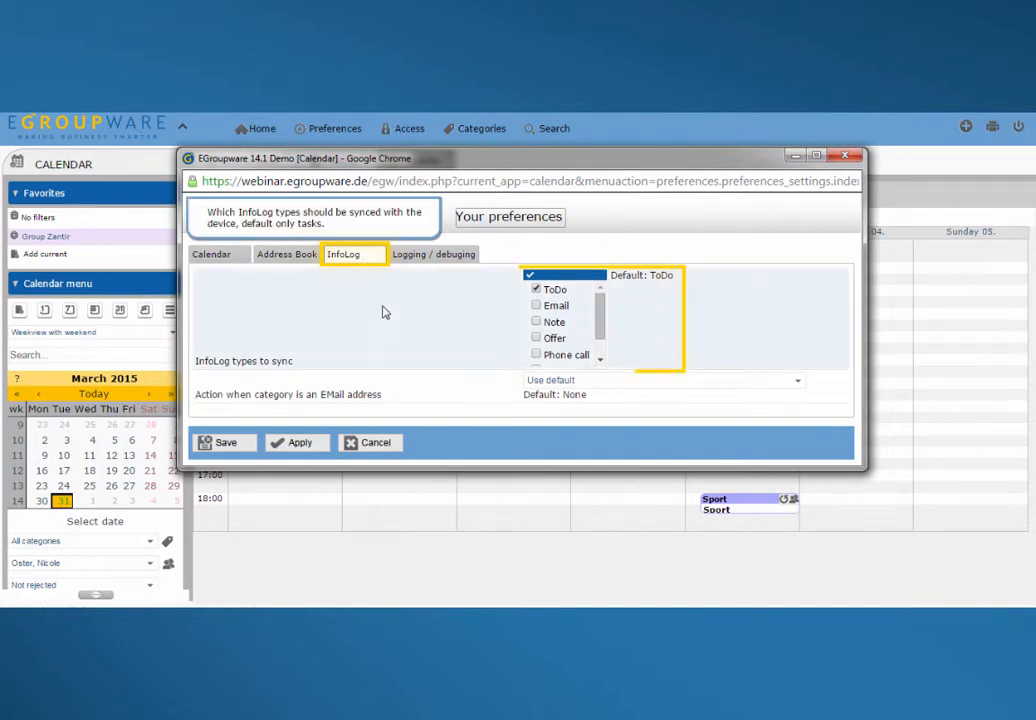
mouse_move(412, 316)
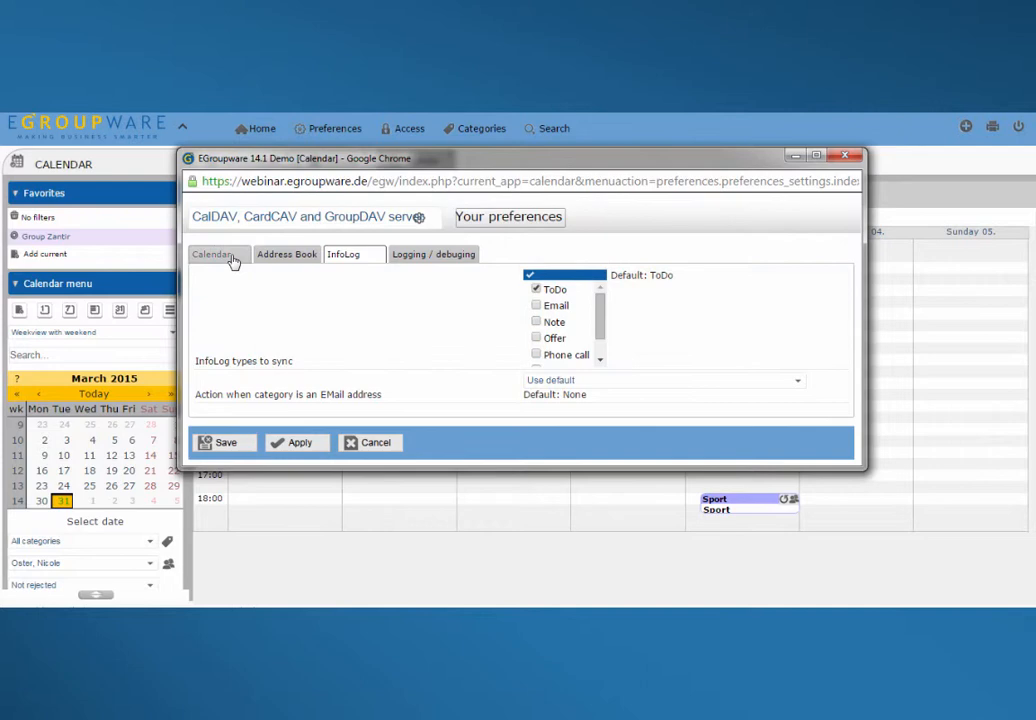
left_click(216, 254)
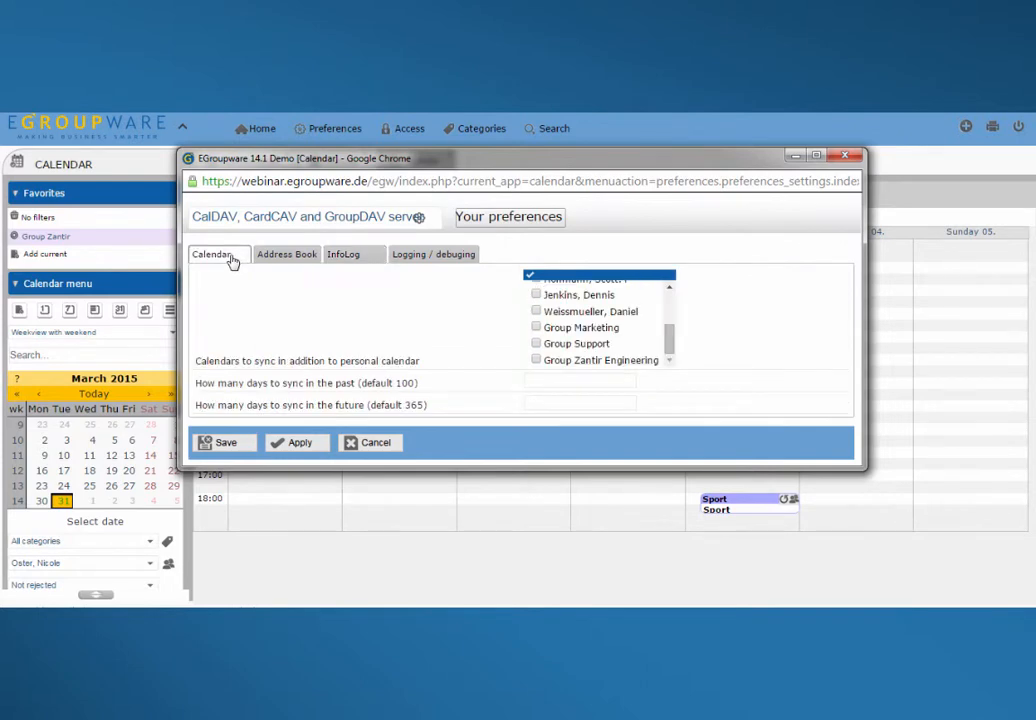
mouse_move(276, 390)
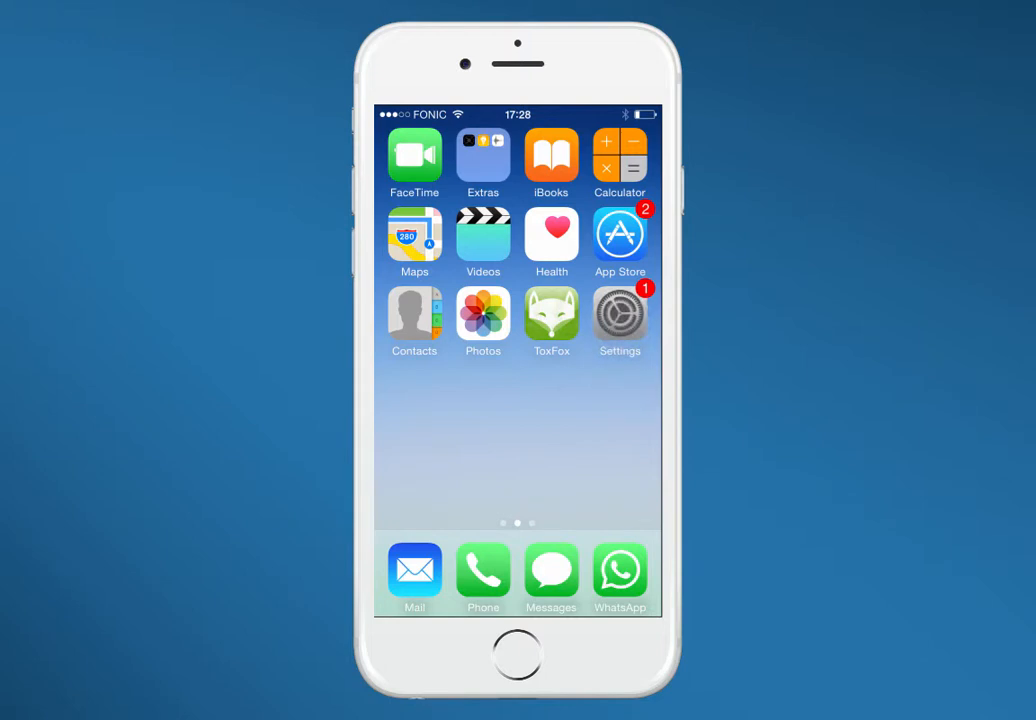
- Start a new CalDAV account under Mail, Contacts, Calendars in iOS Settings
left_click(620, 314)
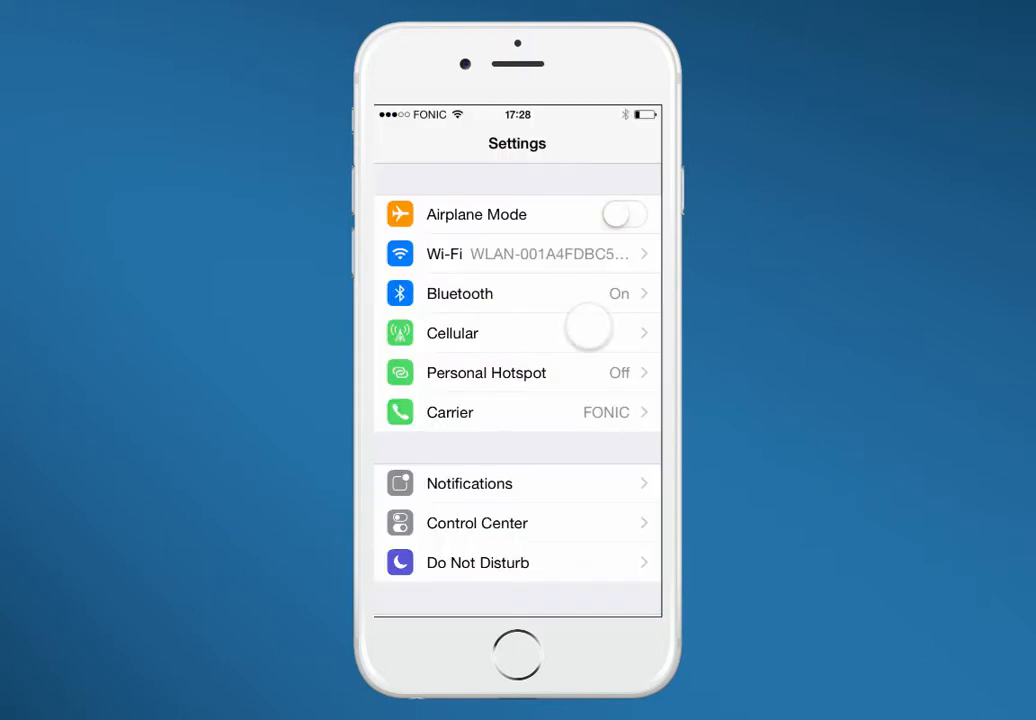
scroll("down", 3)
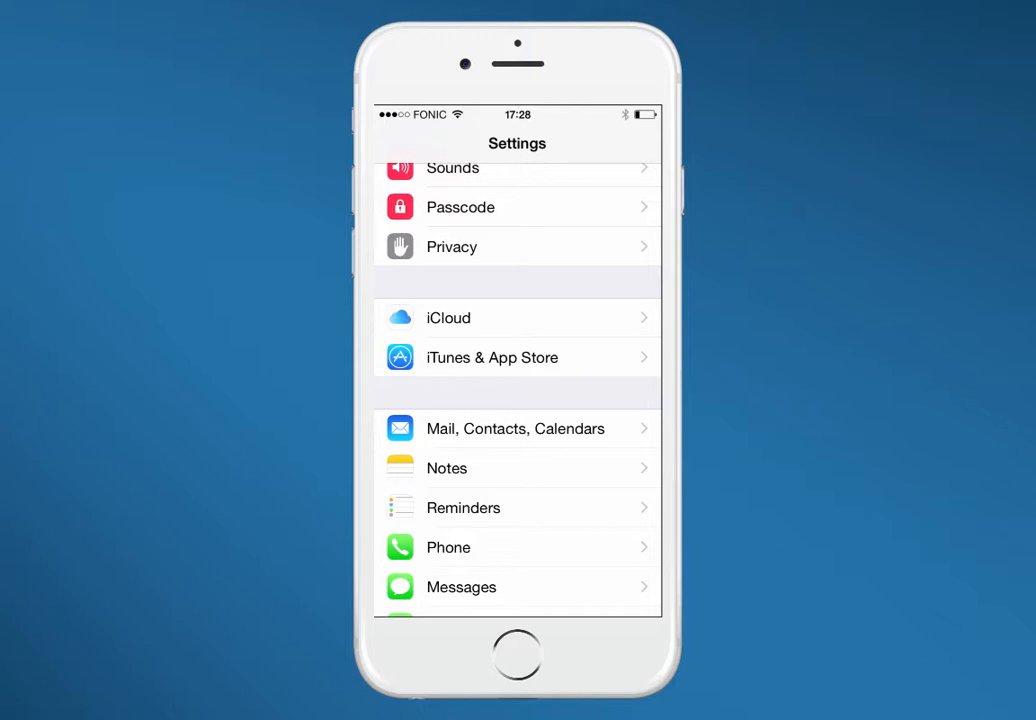
left_click(516, 428)
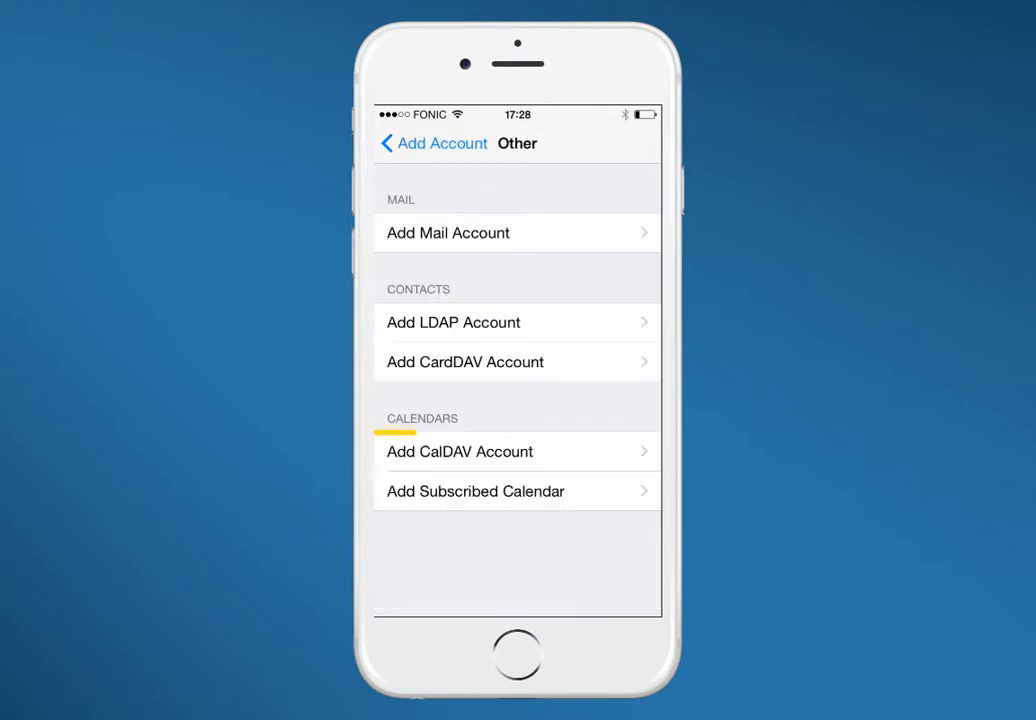
left_click(516, 452)
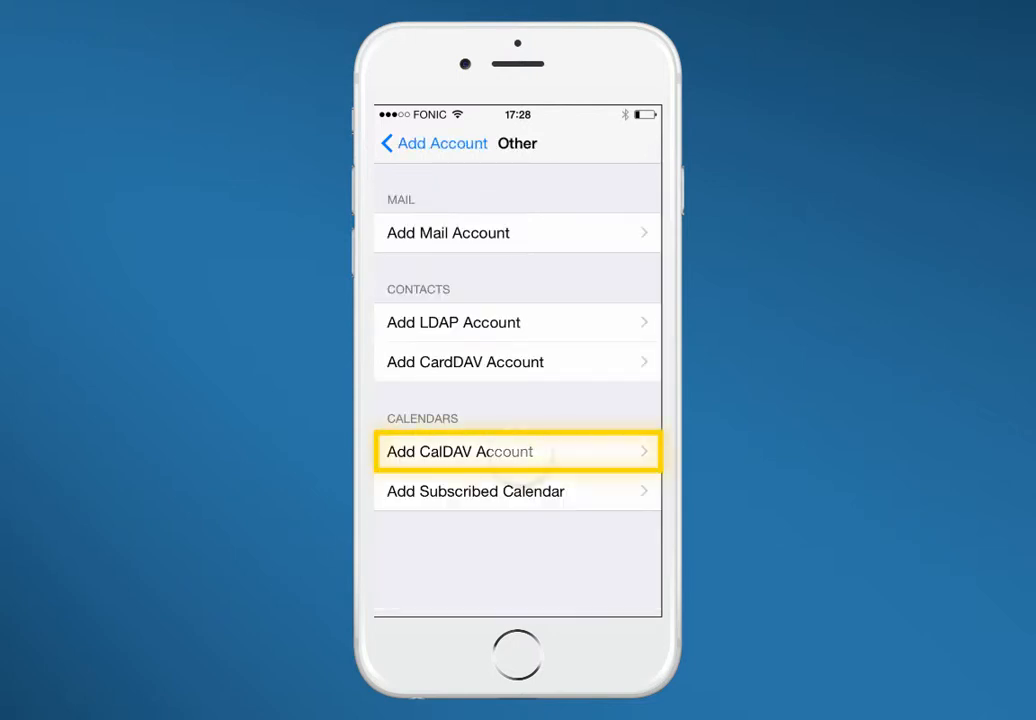
left_click(516, 452)
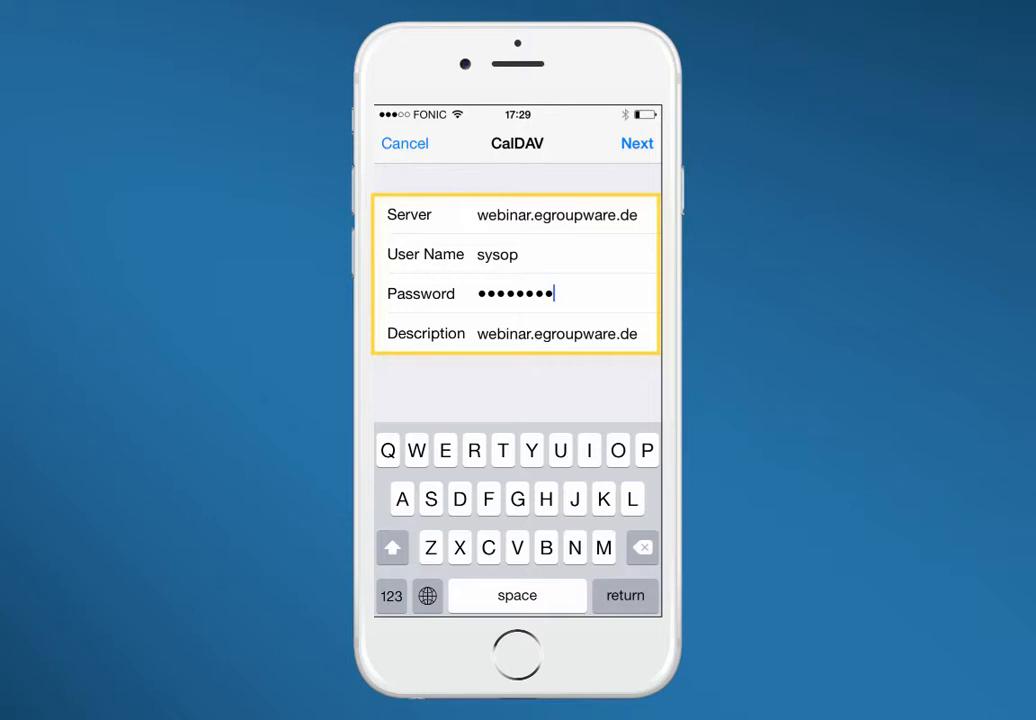
- Submit the EGroupware server, user name, password and description to reach the sync switches
left_click(636, 144)
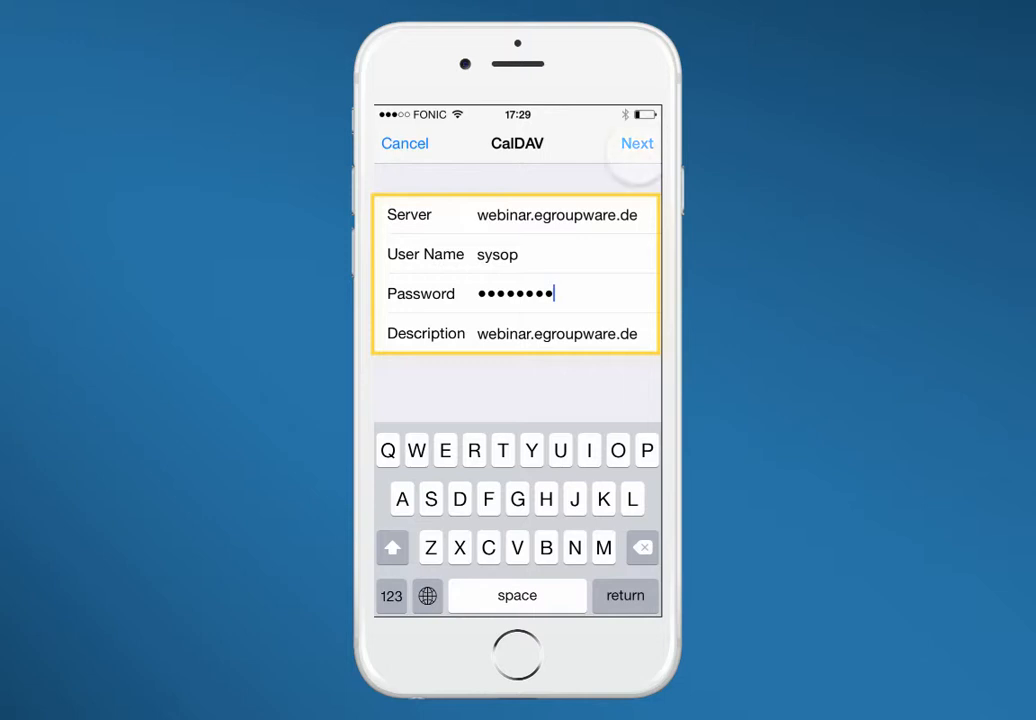
left_click(636, 144)
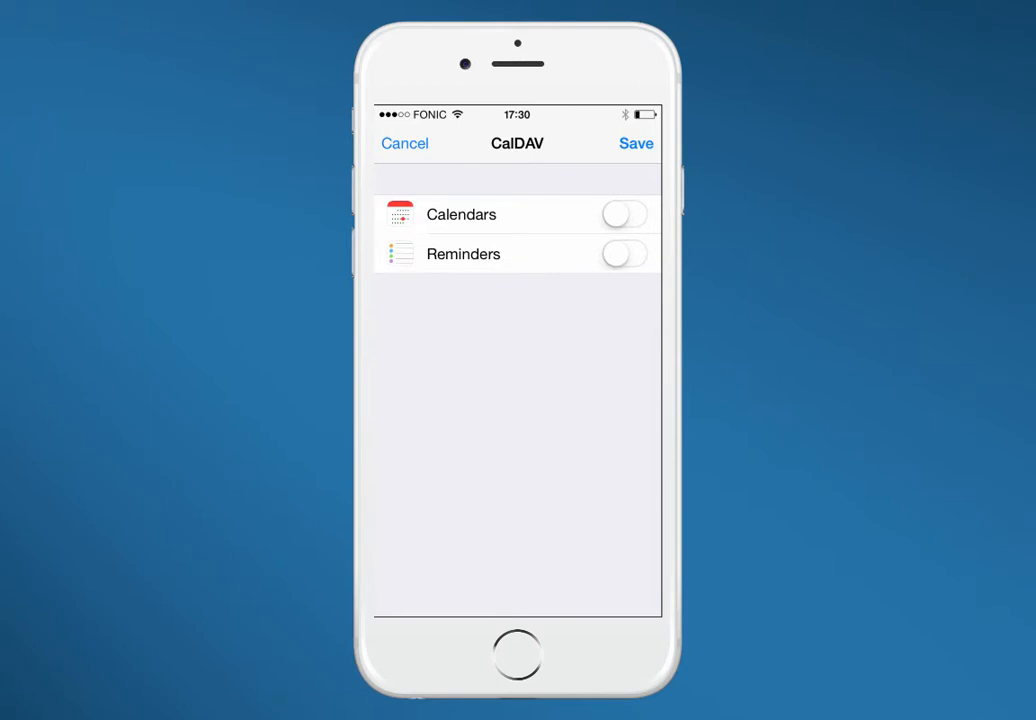
- Enable Calendars and Reminders sync with 'Keep on My iPhone', save the account and go home
left_click(624, 214)
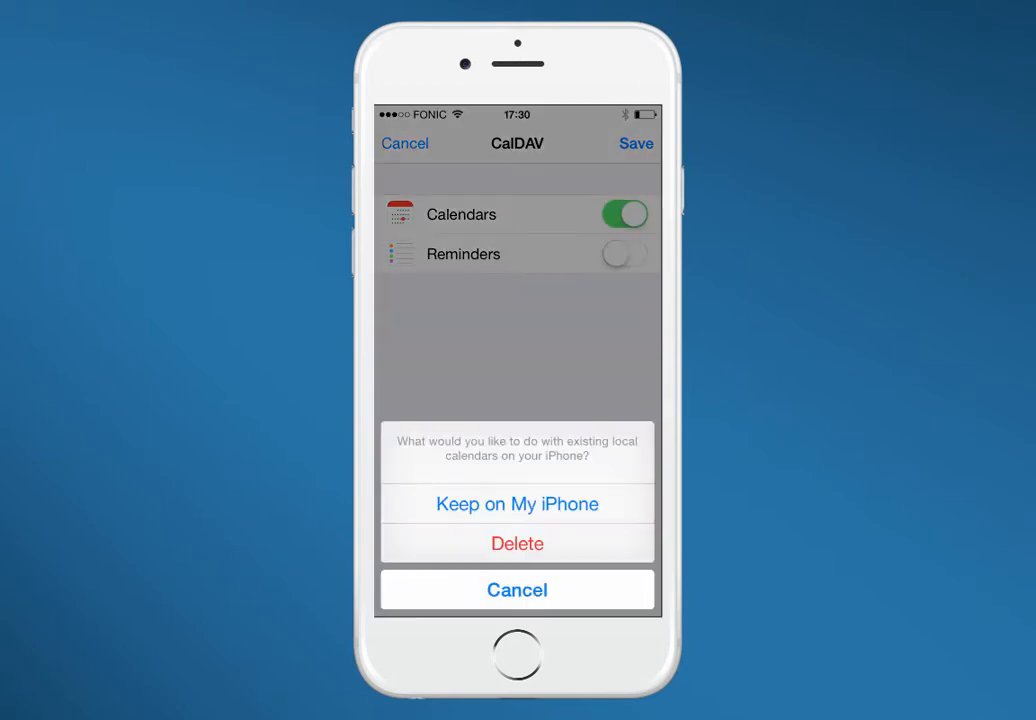
left_click(516, 504)
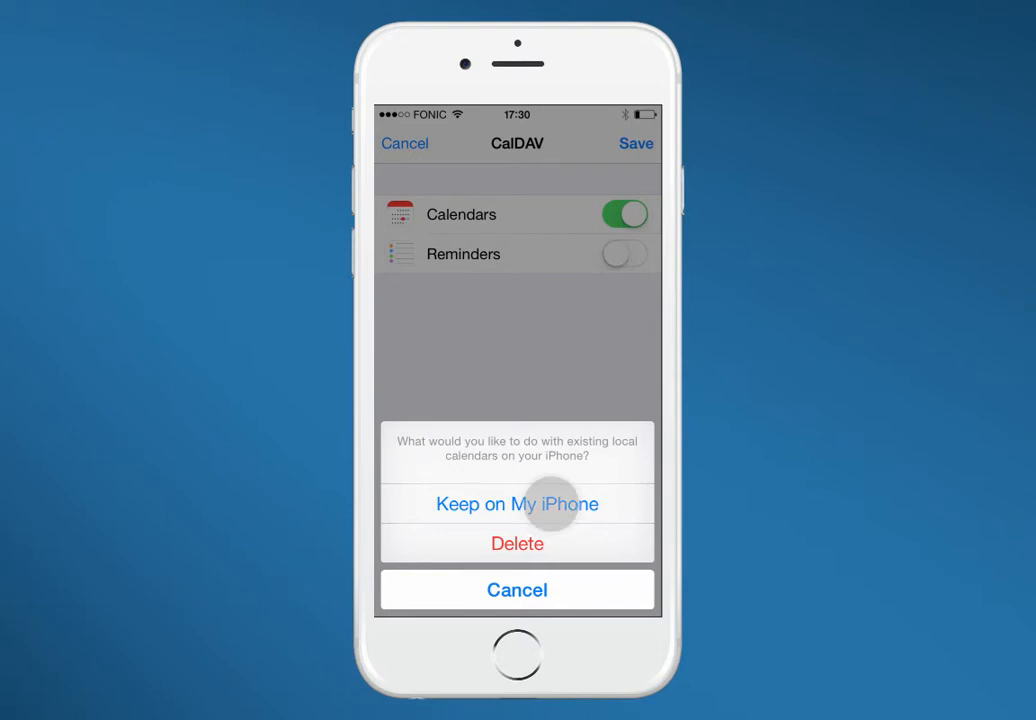
left_click(516, 504)
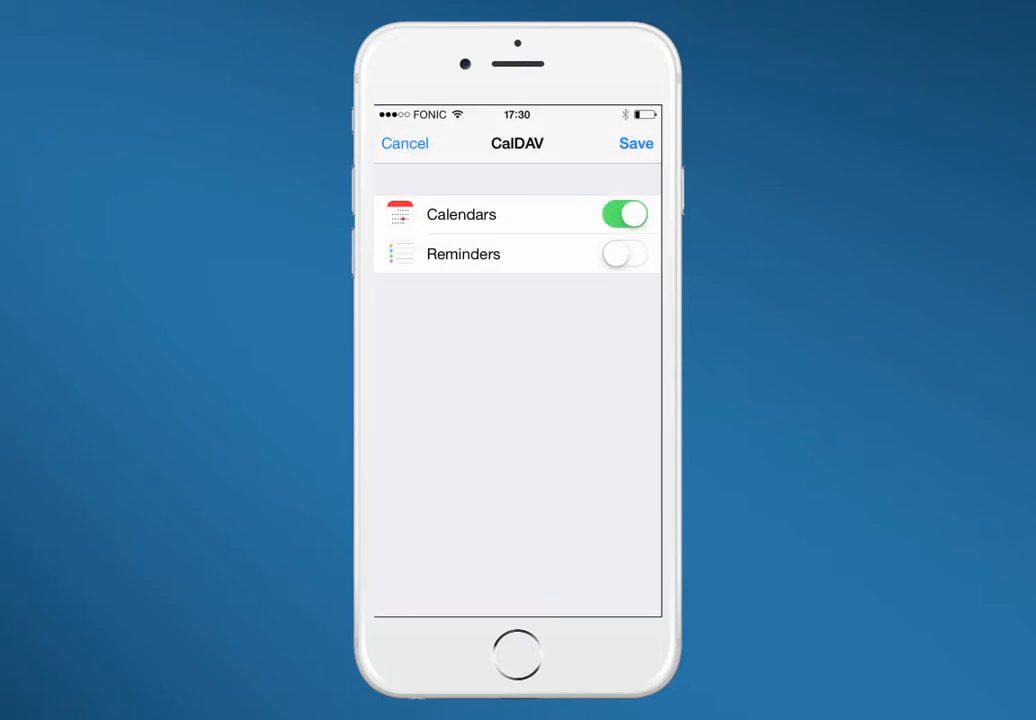
left_click(624, 252)
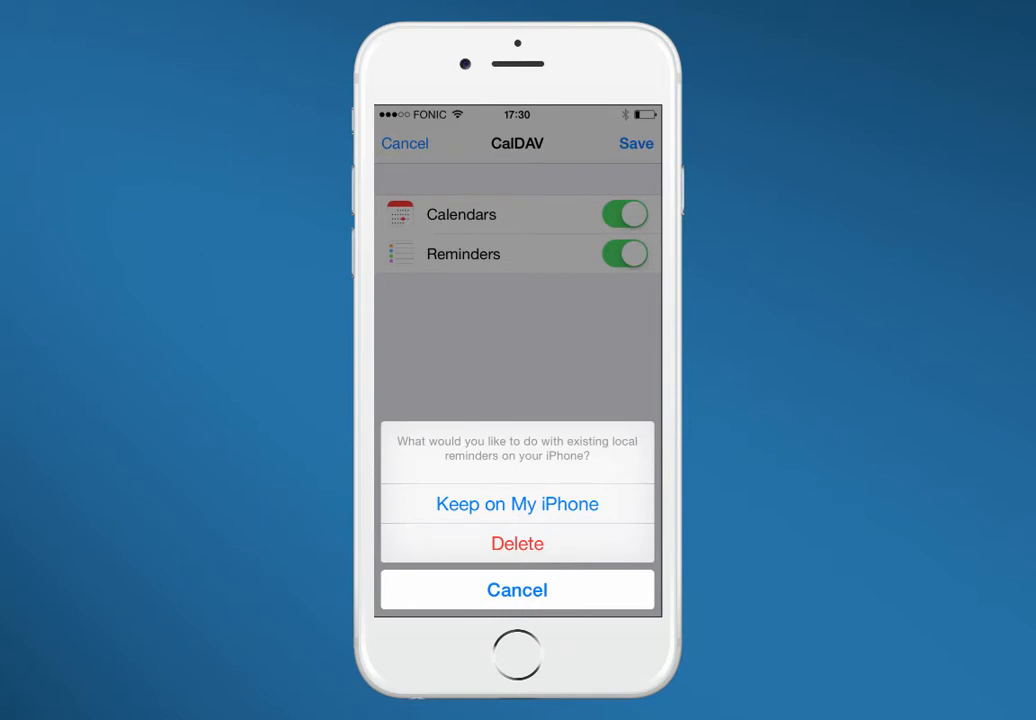
left_click(516, 504)
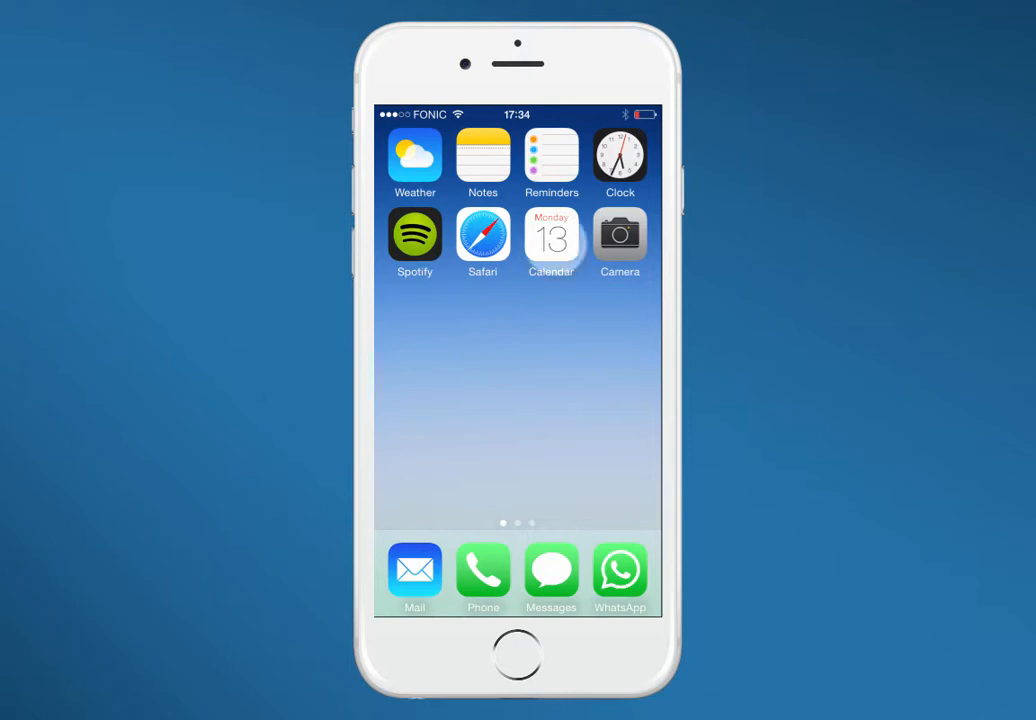
left_click(552, 236)
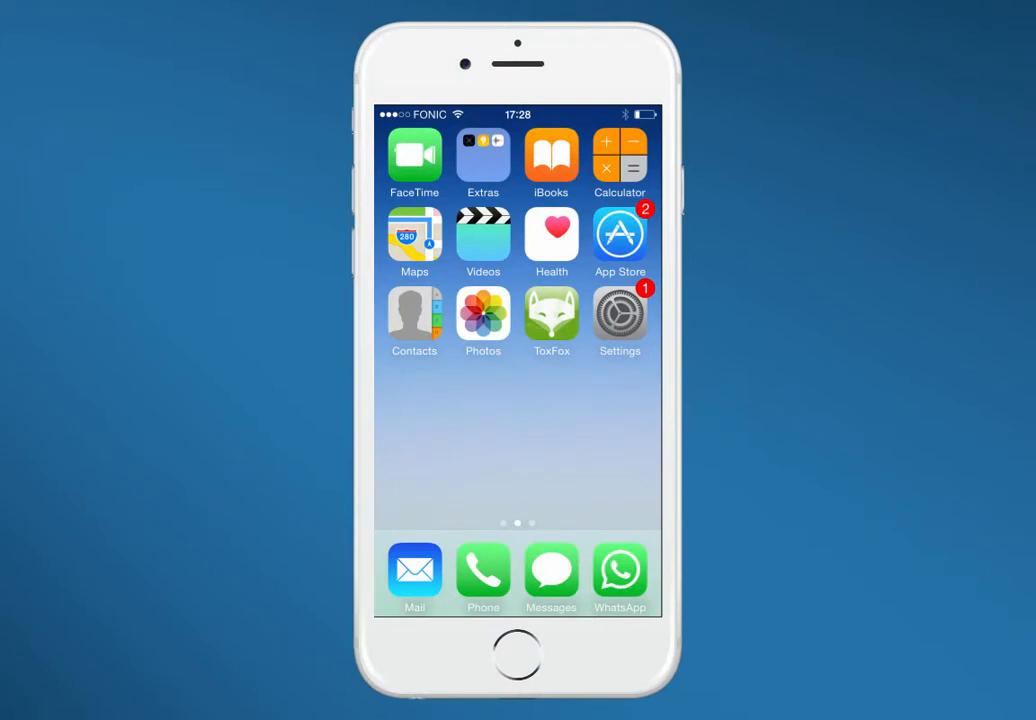
- Add an Other-type CardDAV account with the EGroupware server and credentials
left_click(620, 312)
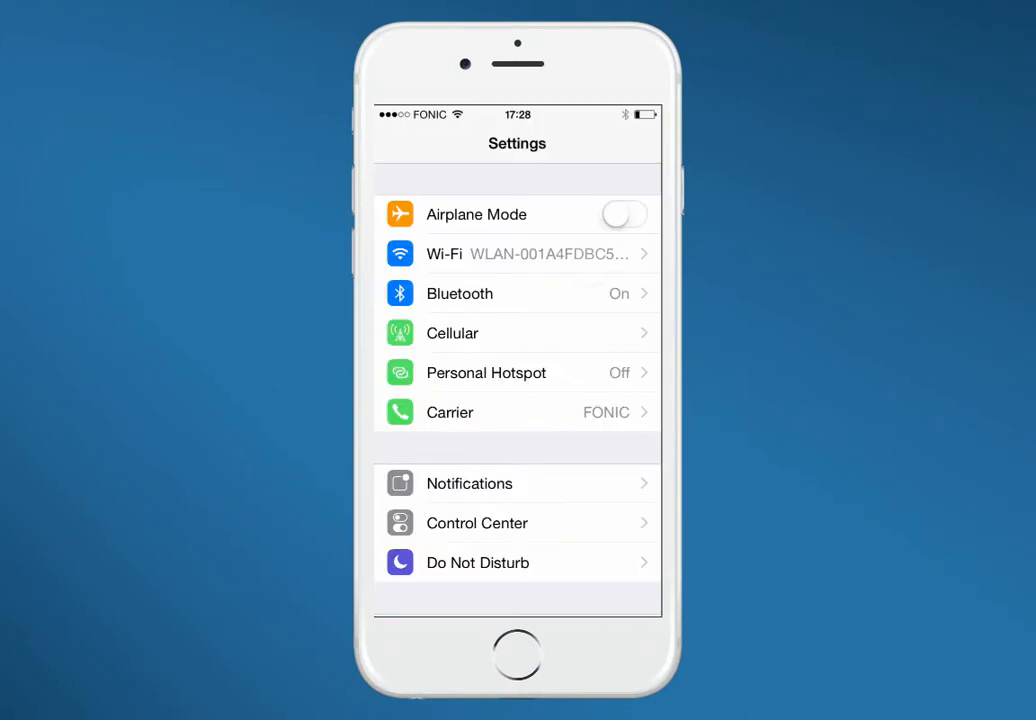
scroll("down", 3)
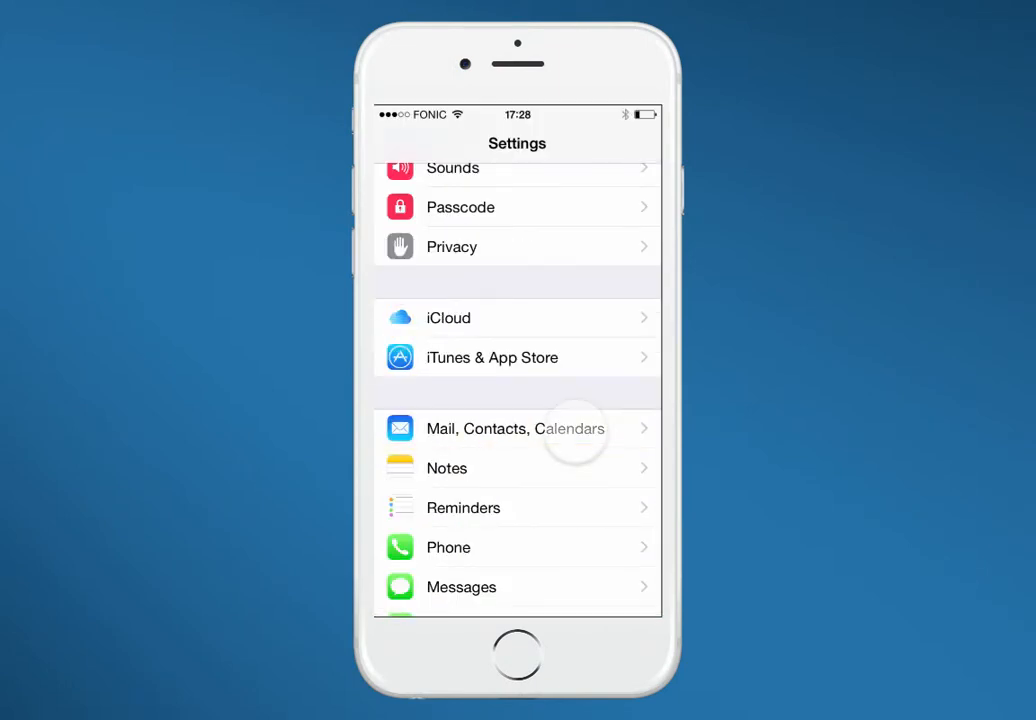
left_click(516, 428)
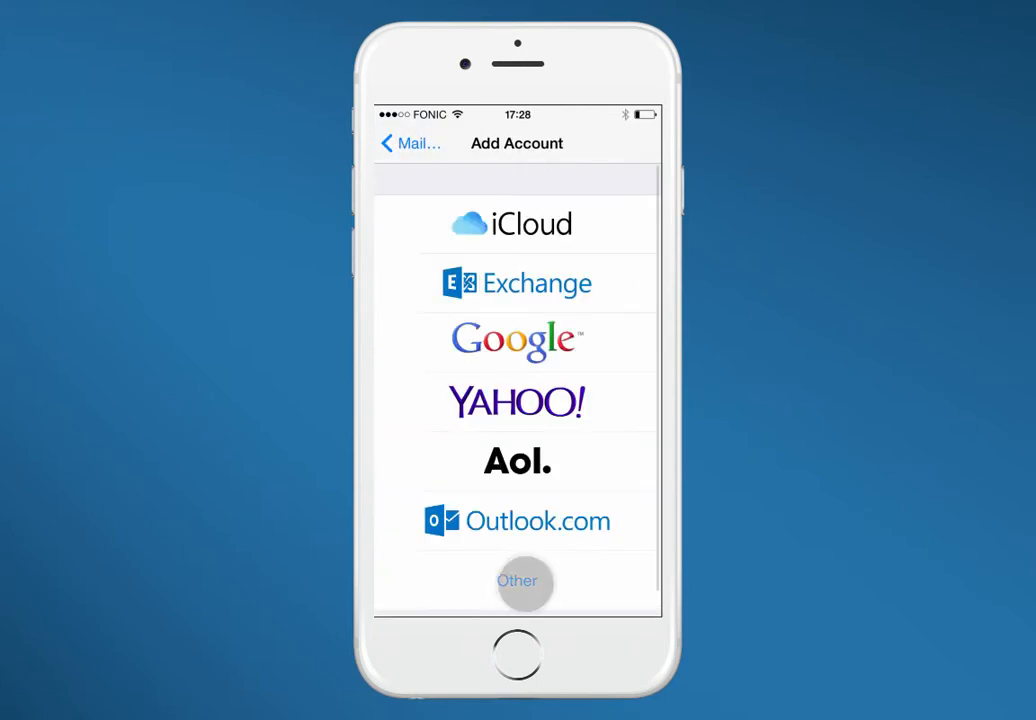
left_click(518, 582)
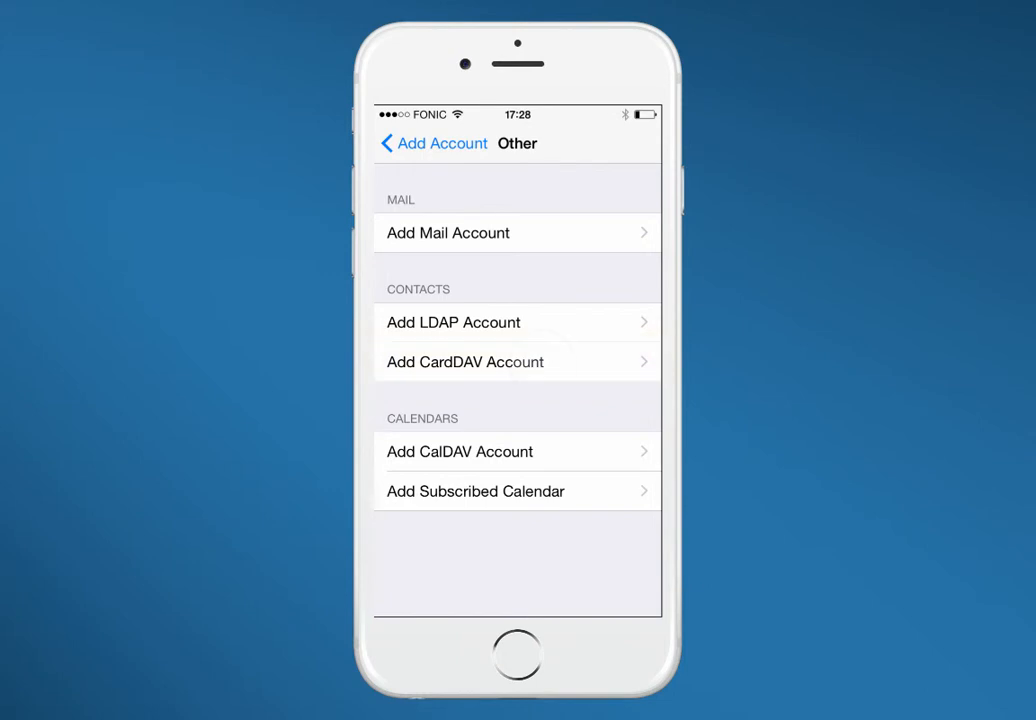
left_click(464, 362)
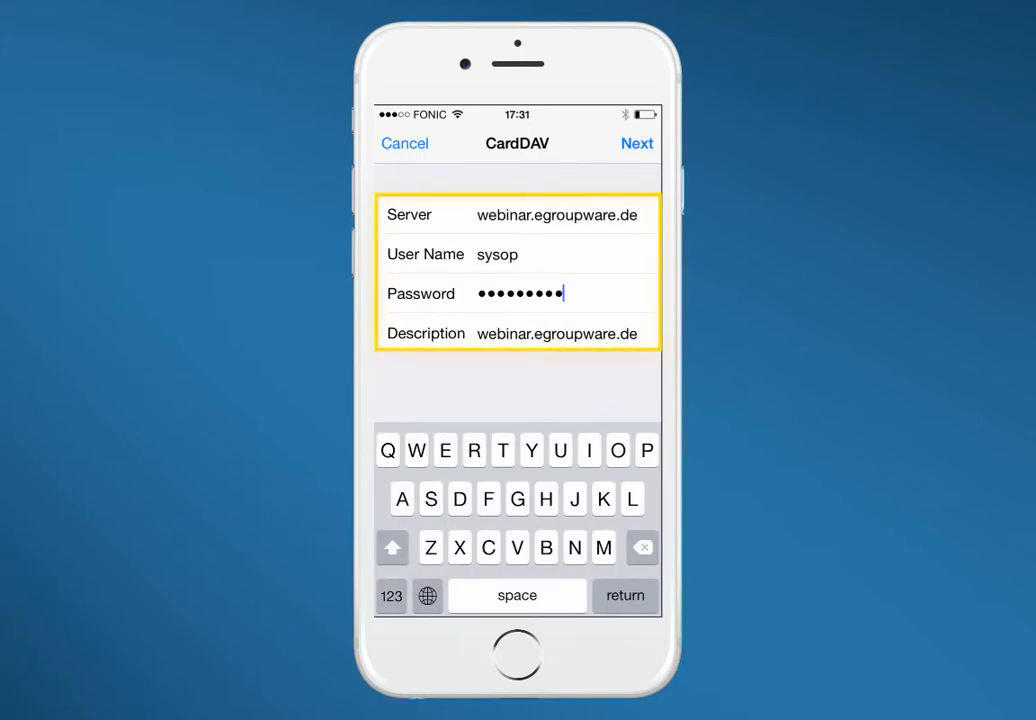
left_click(636, 144)
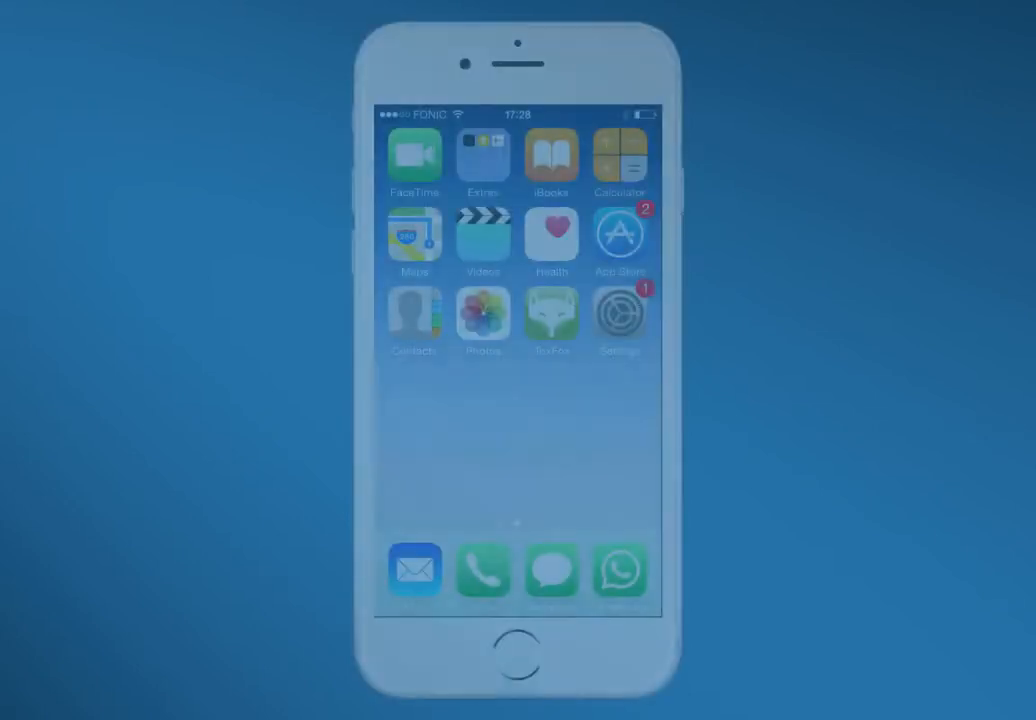
- Set Default Account to EGroupware and scroll to the Calendars section
left_click(620, 312)
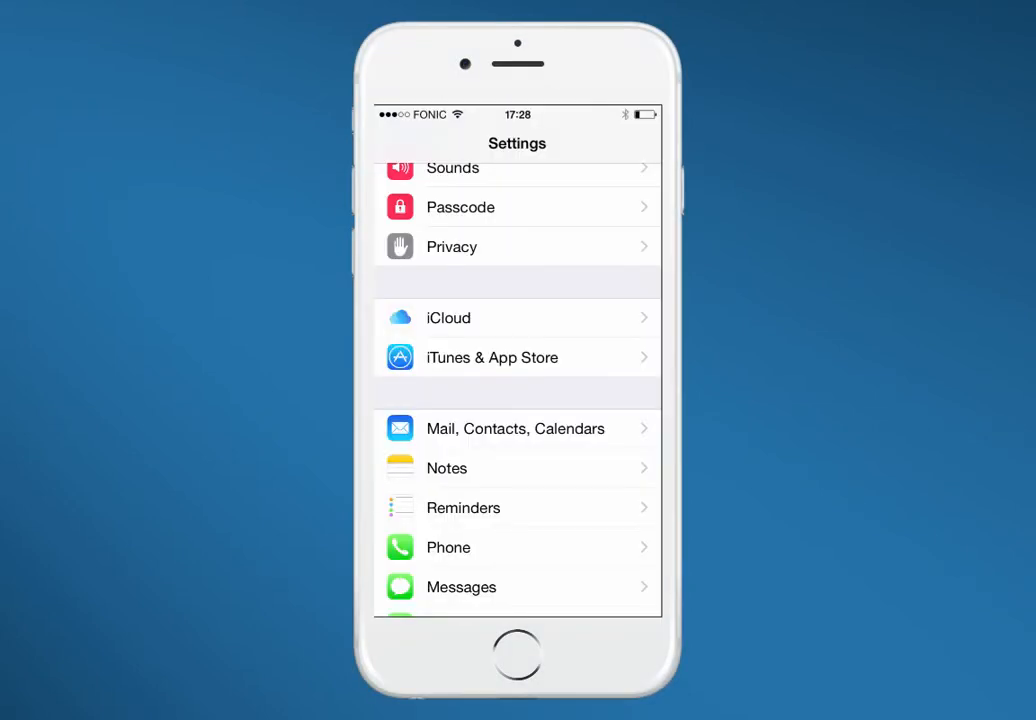
left_click(570, 428)
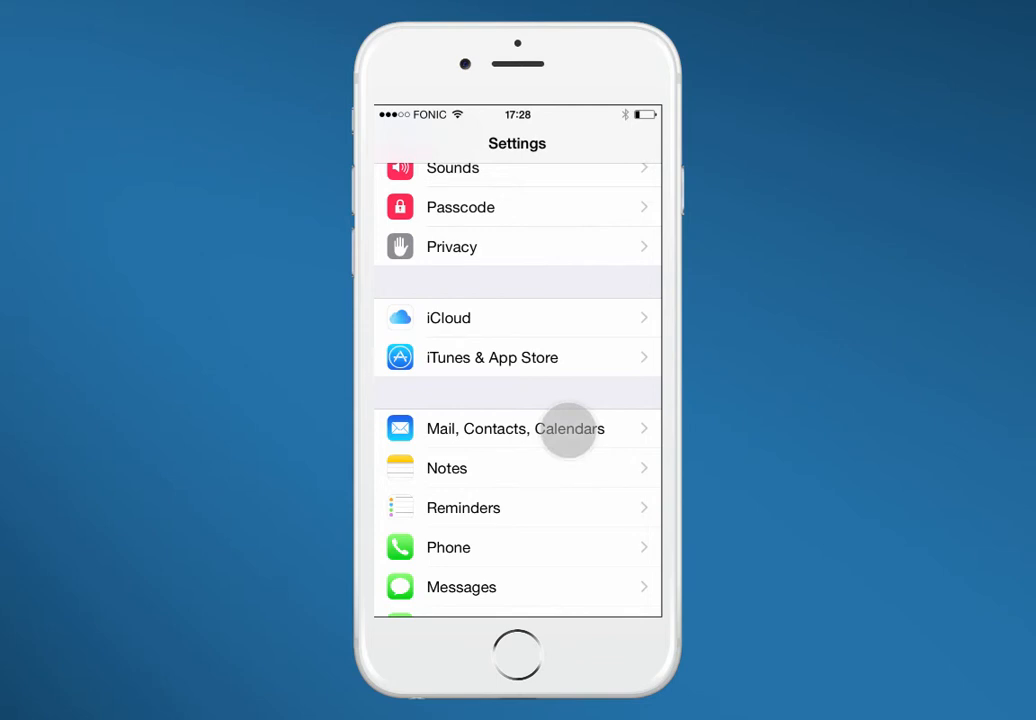
left_click(540, 428)
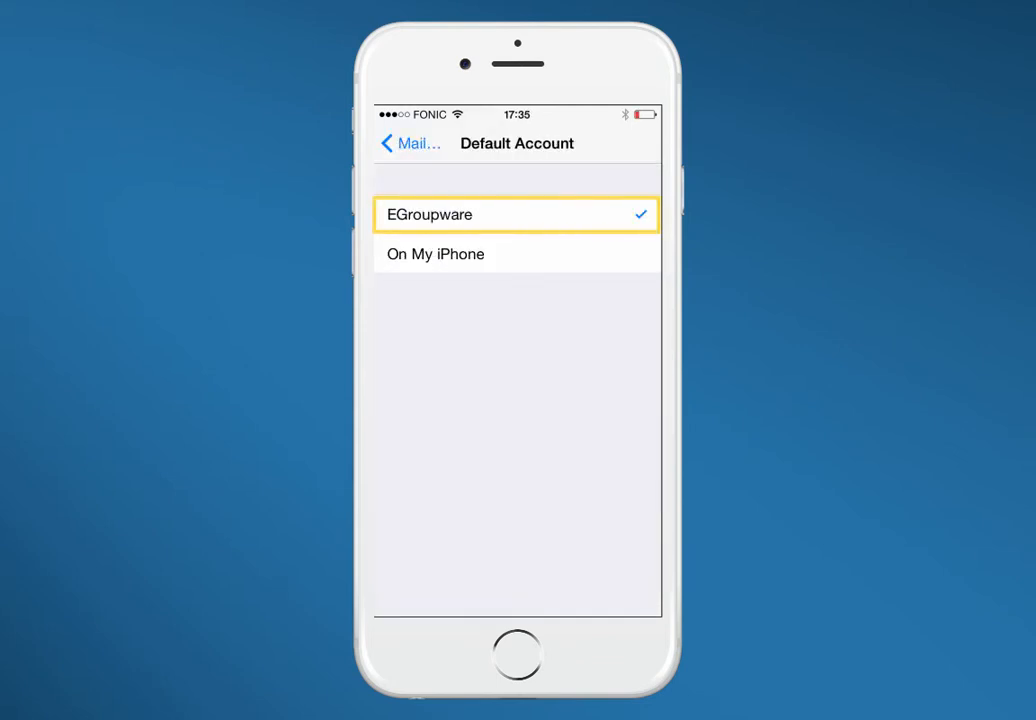
left_click(408, 144)
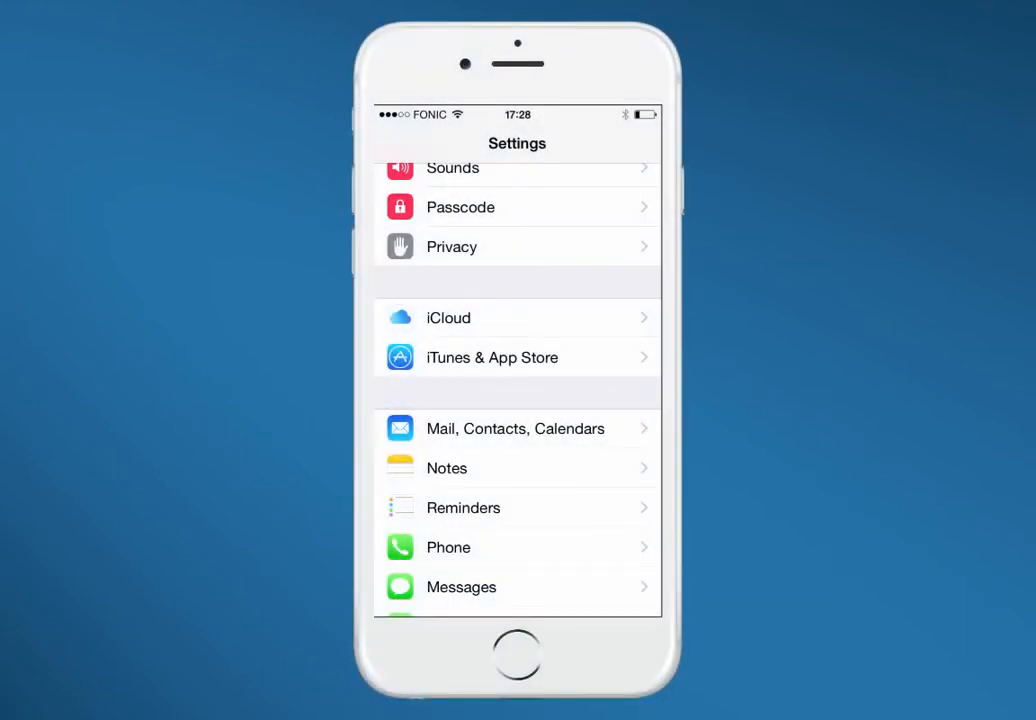
left_click(516, 428)
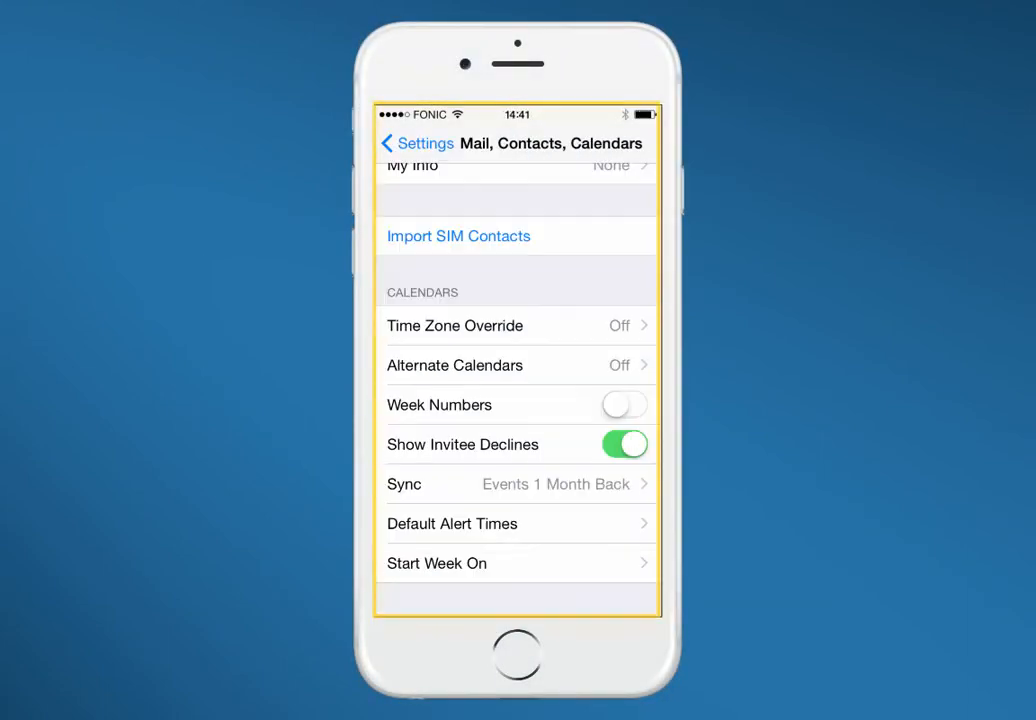